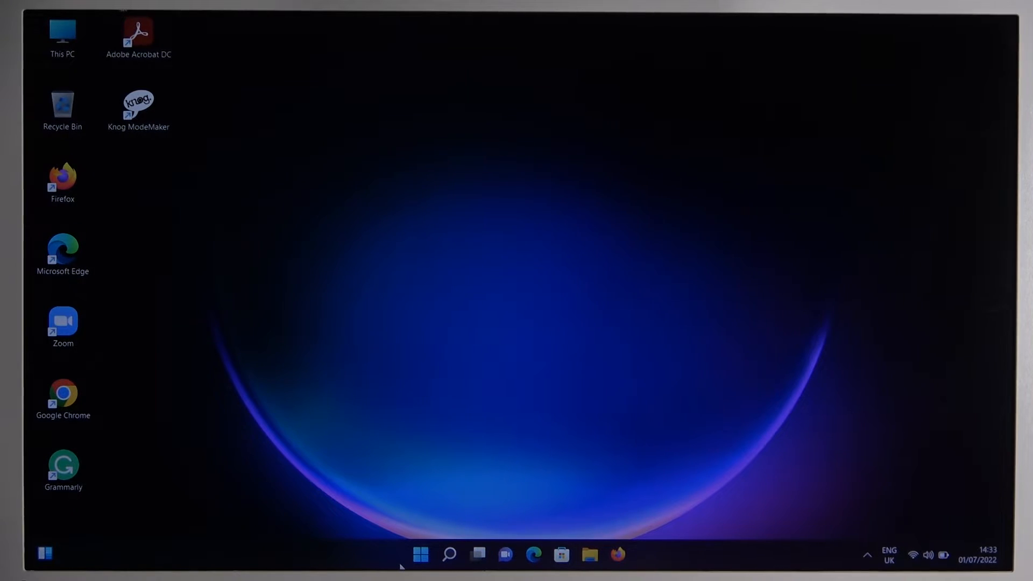
Step: Launch Settings from the pinned apps in the Start menu
{"action": "left_click", "coordinate": [422, 554]}
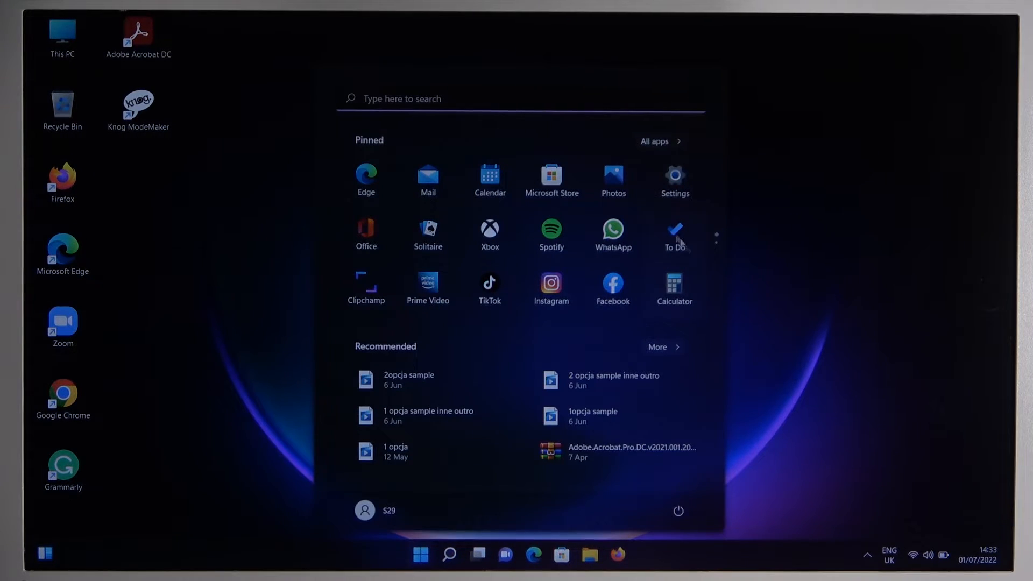
{"action": "left_click", "coordinate": [674, 176]}
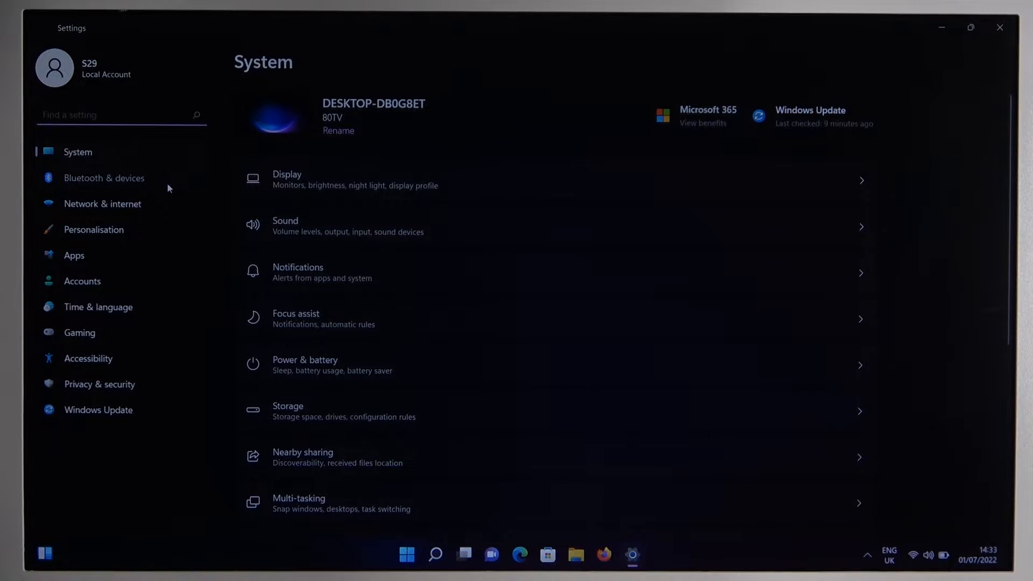
Step: Switch Bluetooth on from the Bluetooth & devices page
{"action": "left_click", "coordinate": [104, 178]}
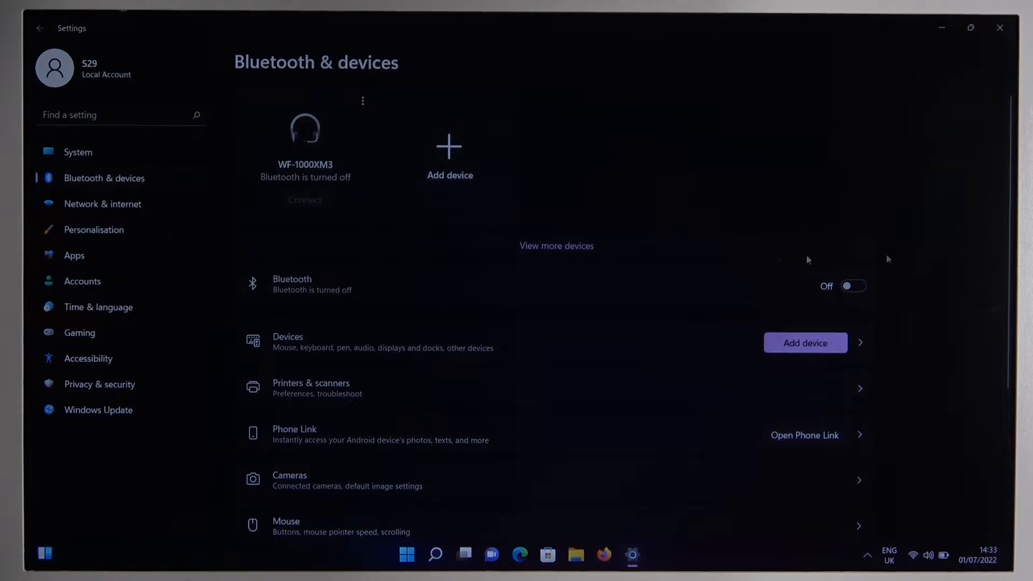
{"action": "left_click", "coordinate": [854, 286]}
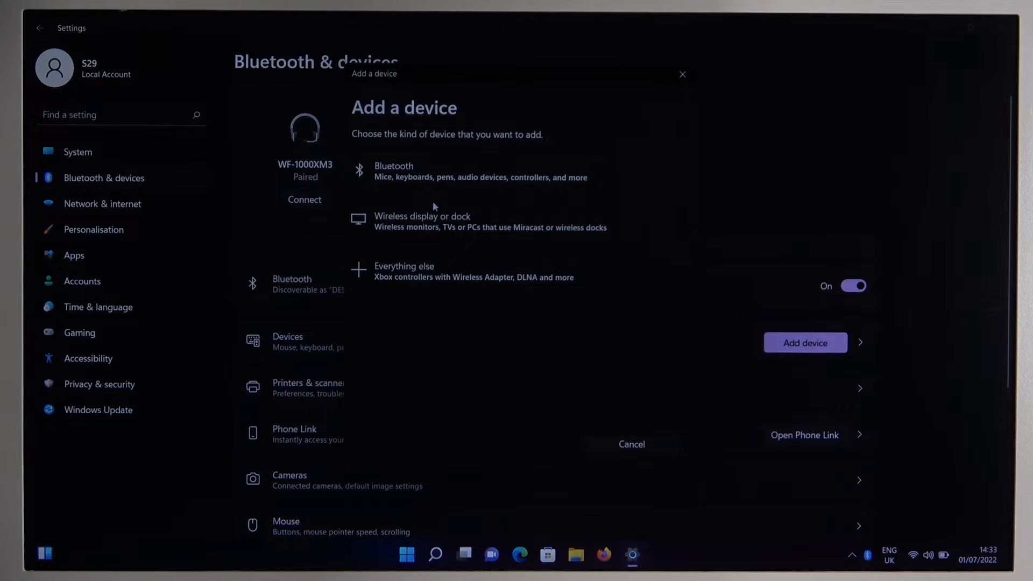
Step: Choose Bluetooth as the device type and wait for nearby devices to appear
{"action": "left_click", "coordinate": [393, 171]}
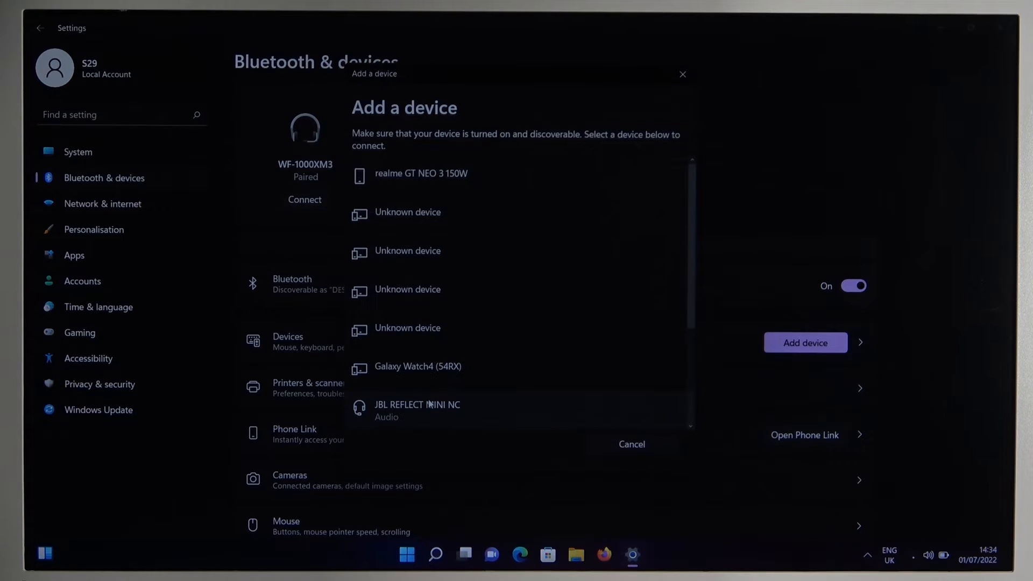
Step: Pair the JBL REFLECT MINI NC earbuds and dismiss the ready-to-go dialog
{"action": "left_click", "coordinate": [417, 408]}
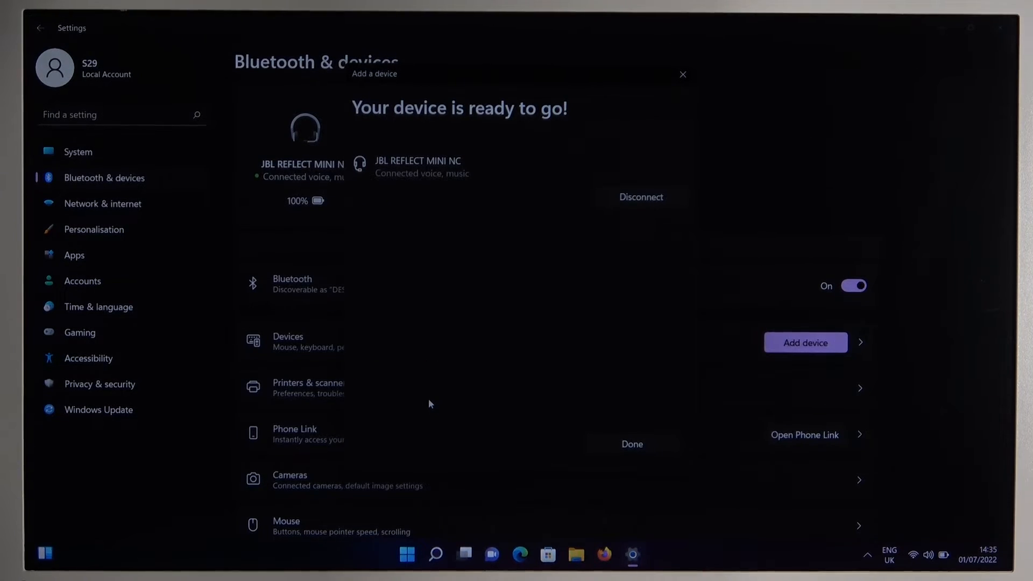
{"action": "mouse_move", "coordinate": [670, 108]}
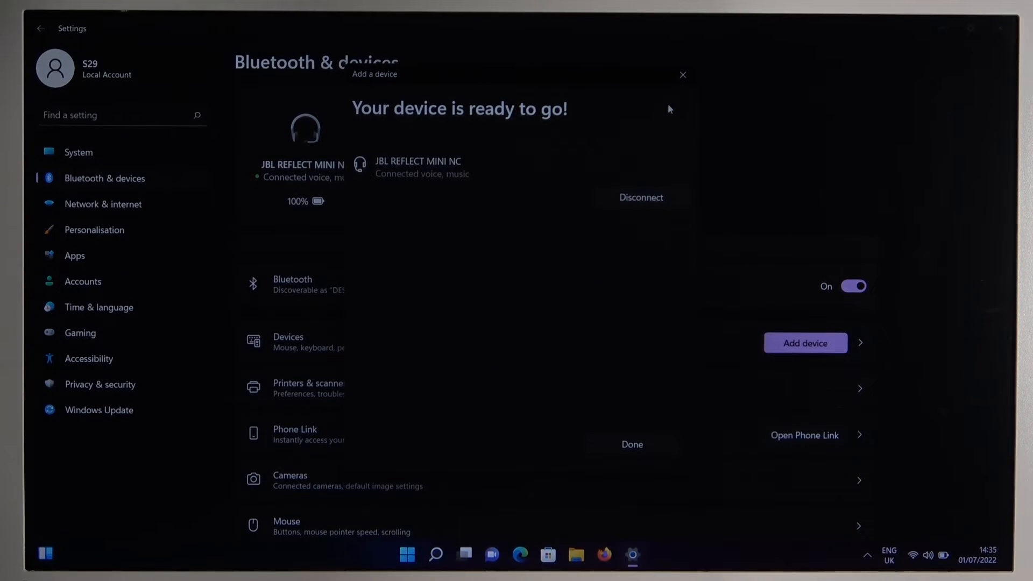
{"action": "left_click", "coordinate": [632, 445]}
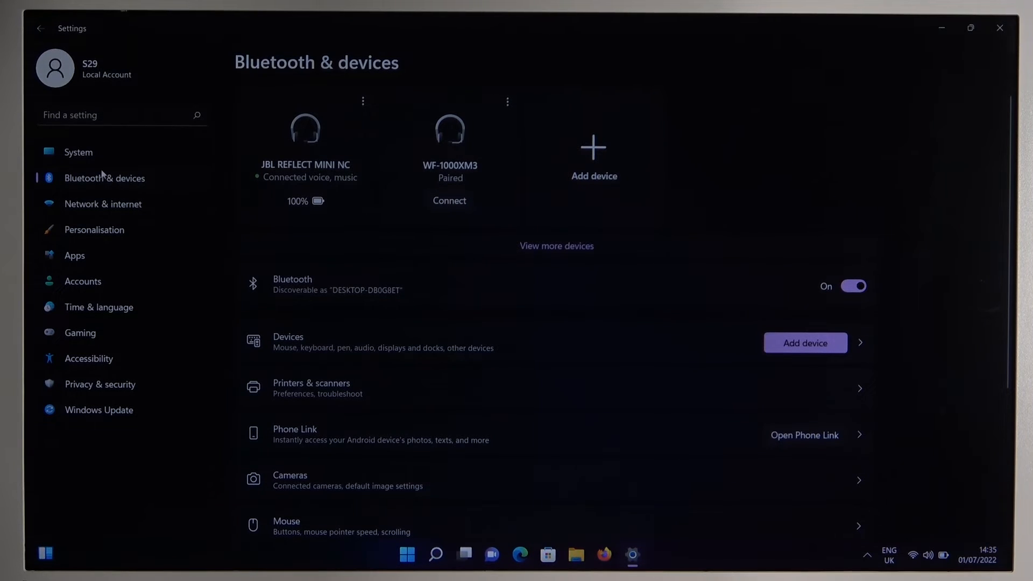
Step: Select Zestaw słuchawkowy (JBL REFLECT MINI NC) as the sound input device
{"action": "left_click", "coordinate": [78, 152]}
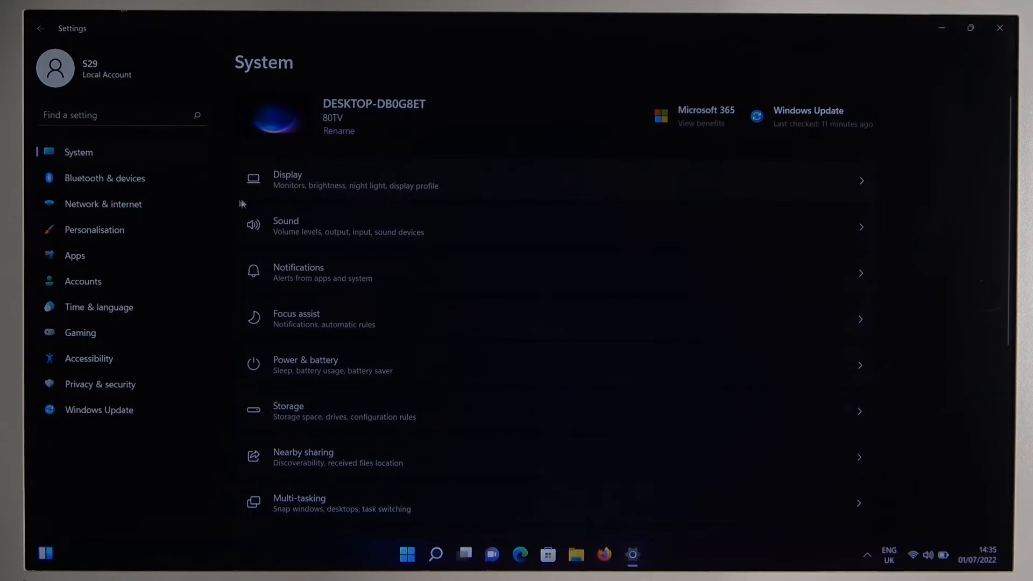
{"action": "mouse_move", "coordinate": [314, 219]}
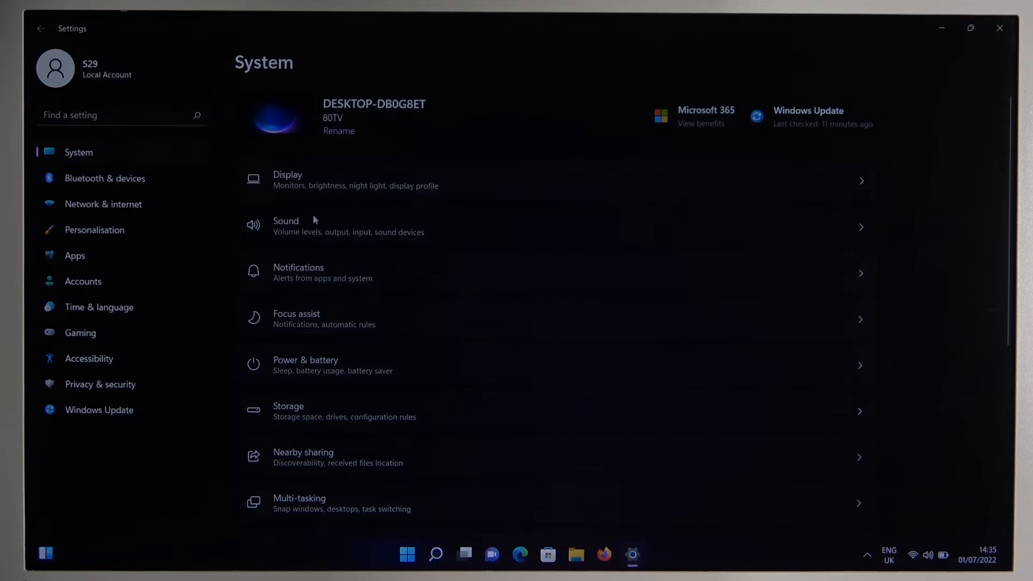
{"action": "left_click", "coordinate": [286, 225]}
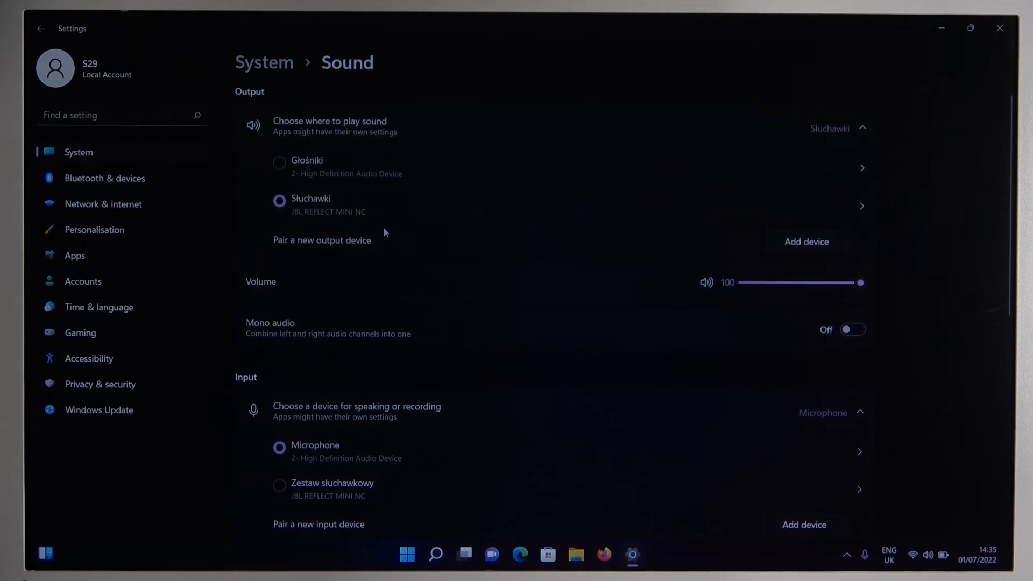
{"action": "scroll", "scroll_direction": "down", "scroll_amount": 3}
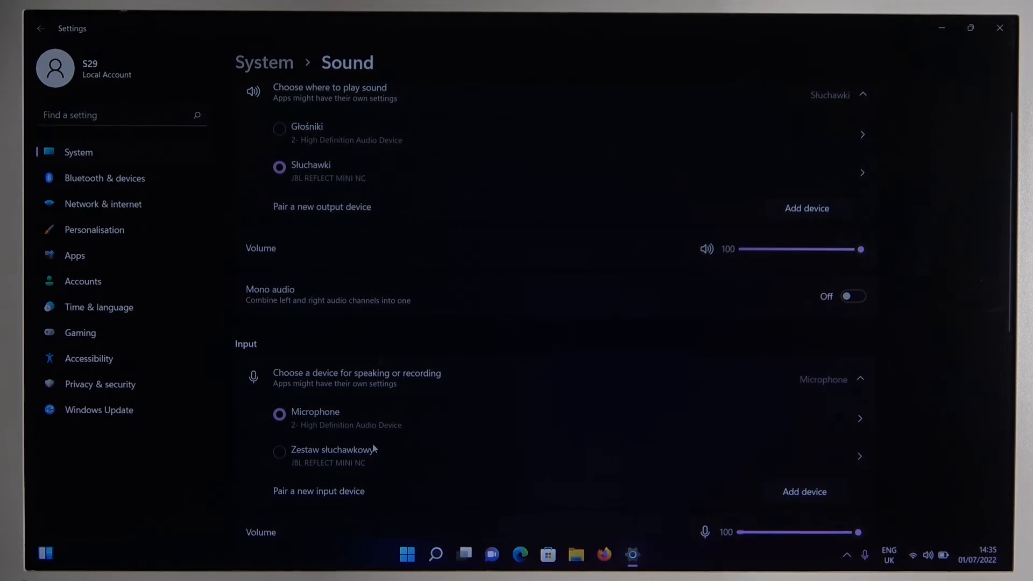
{"action": "left_click", "coordinate": [279, 452]}
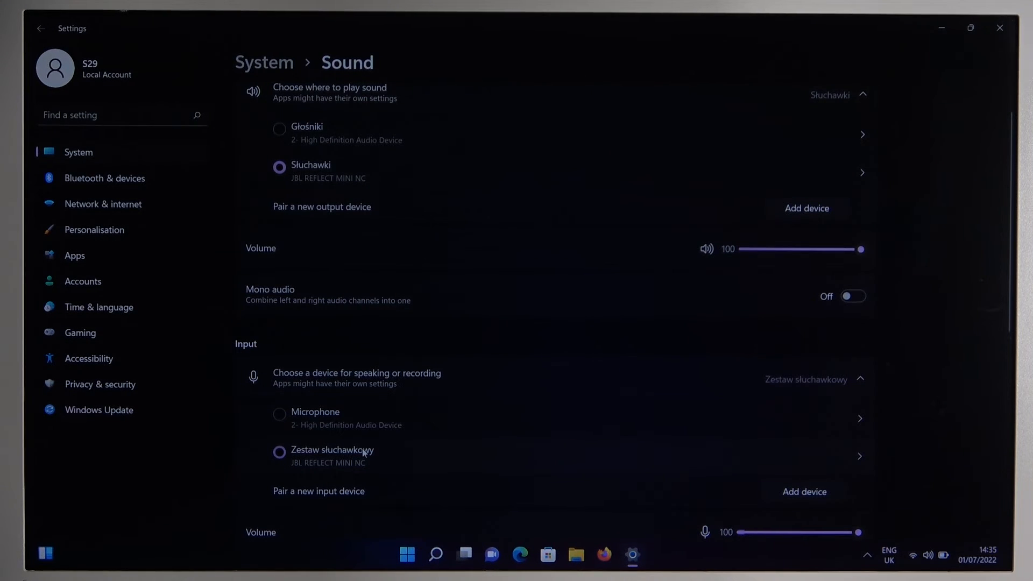
{"action": "left_click", "coordinate": [279, 453]}
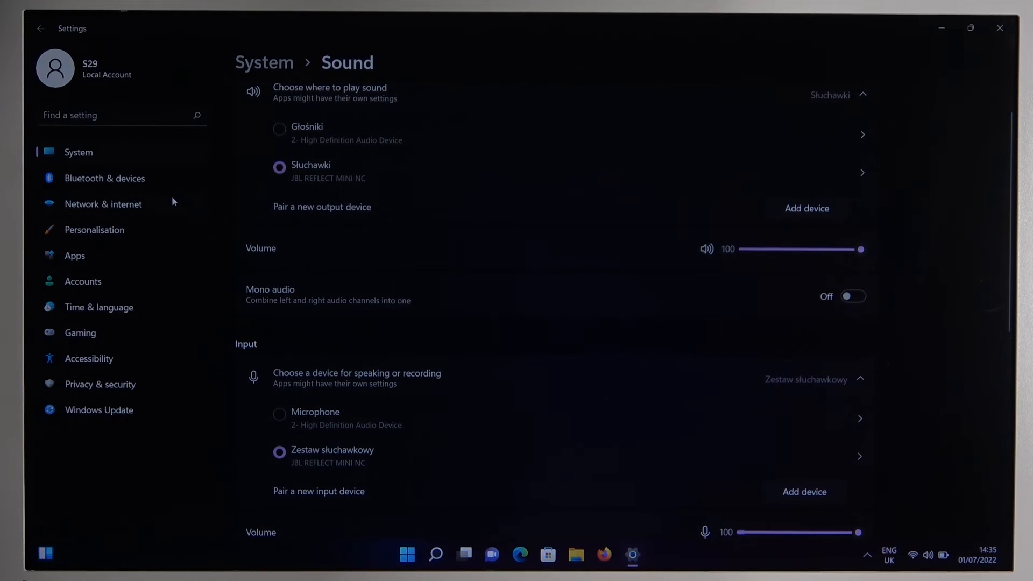
Step: Choose Remove device for JBL REFLECT MINI NC on the Bluetooth & devices page
{"action": "left_click", "coordinate": [105, 178]}
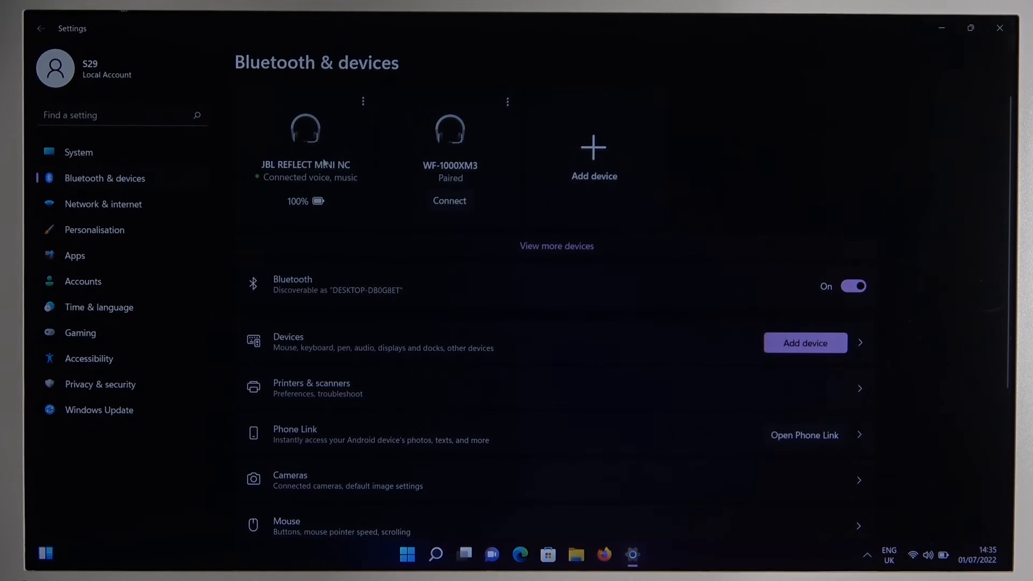
{"action": "mouse_move", "coordinate": [366, 114]}
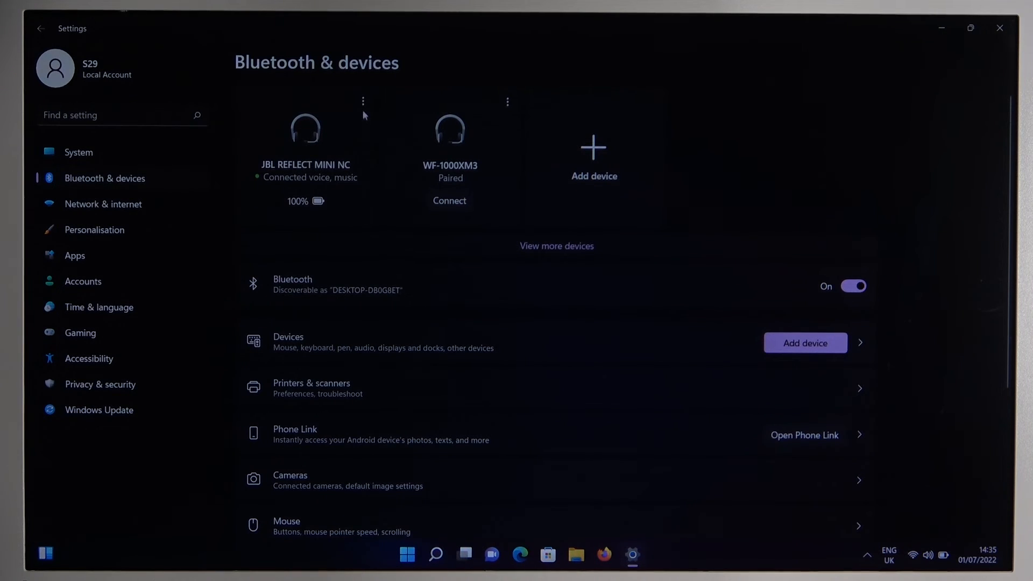
{"action": "left_click", "coordinate": [362, 101]}
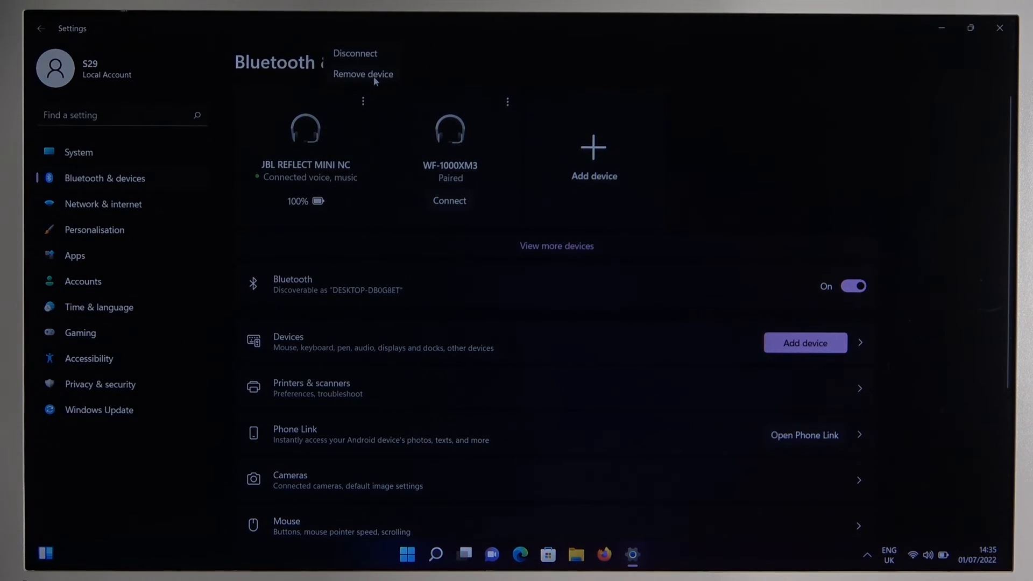
{"action": "left_click", "coordinate": [364, 74]}
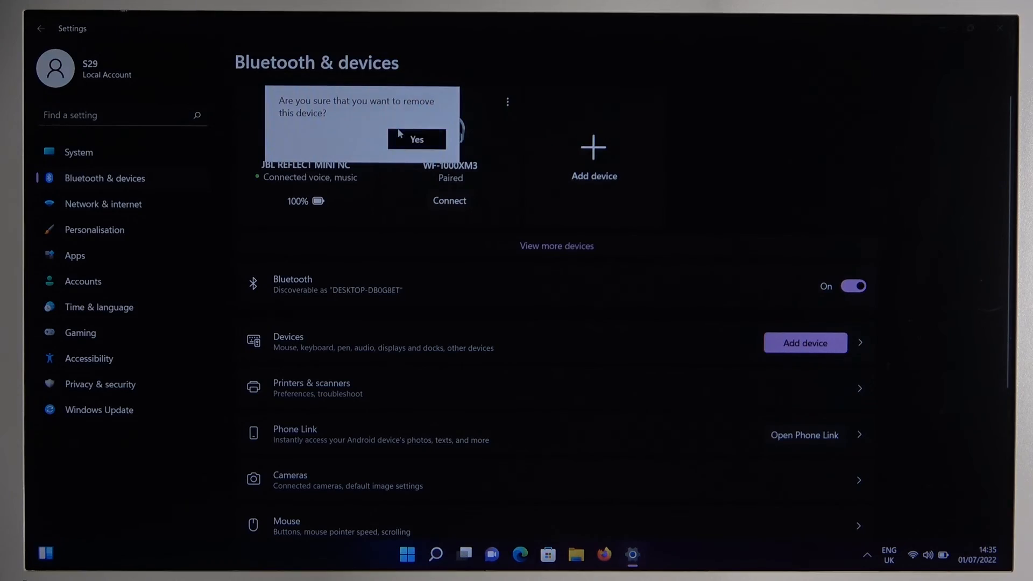